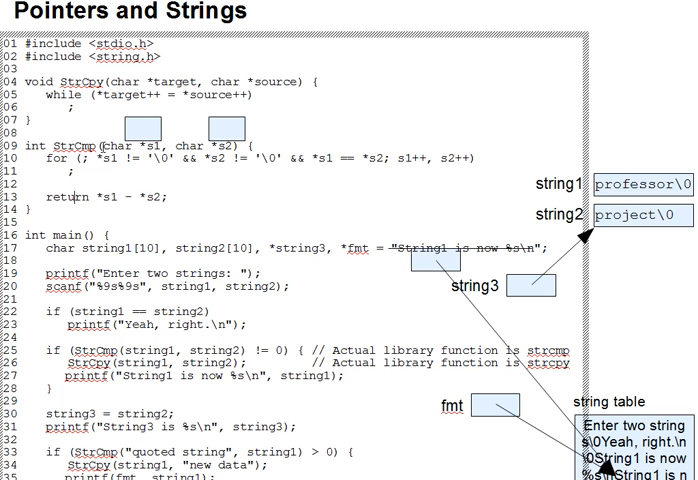
Step: Select the StrCmp parameter area to place pointer boxes for s1 and s2
double_click(170, 144)
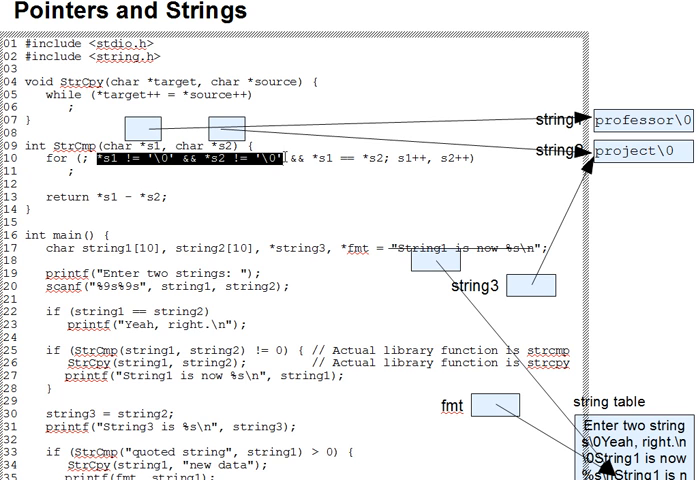
mouse_move(268, 182)
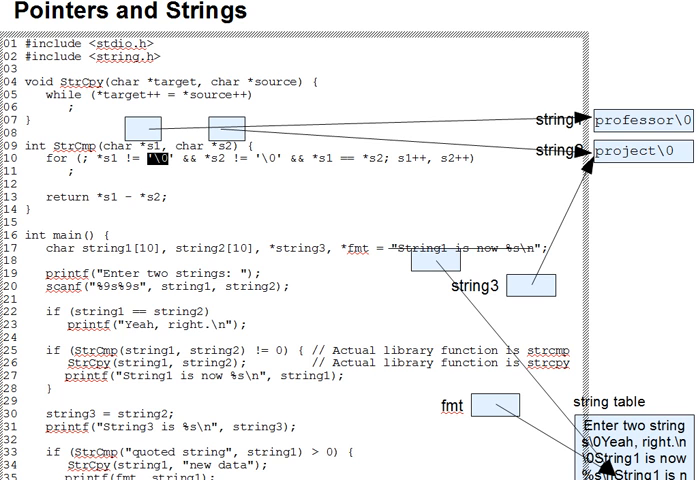
mouse_move(296, 152)
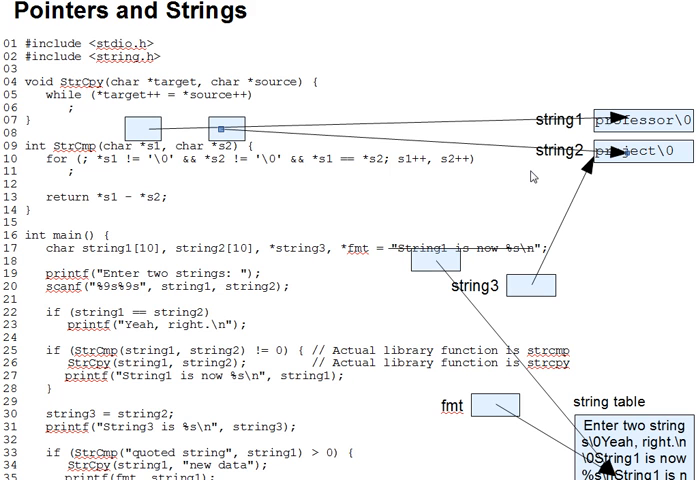
Step: Select an arrow shape to move its endpoint to the next string character
double_click(104, 198)
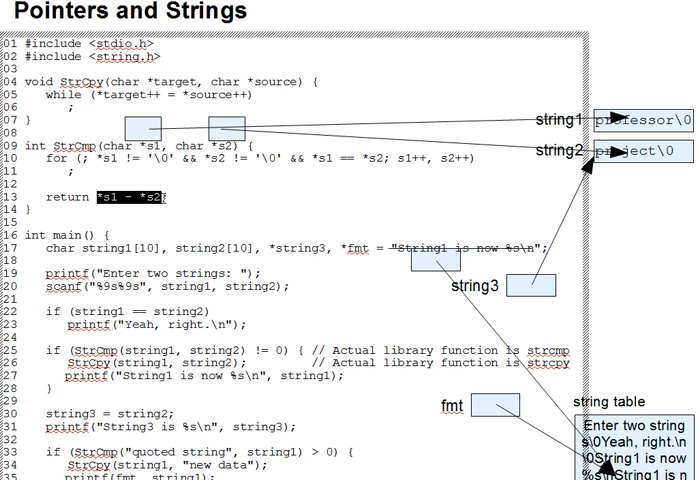
Step: Scroll down to the string1, string2 and string table area of the slide
scroll(down, 3)
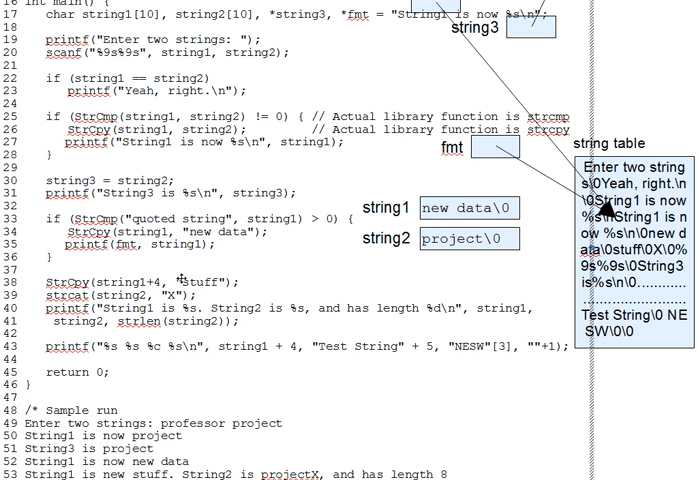
click(468, 208)
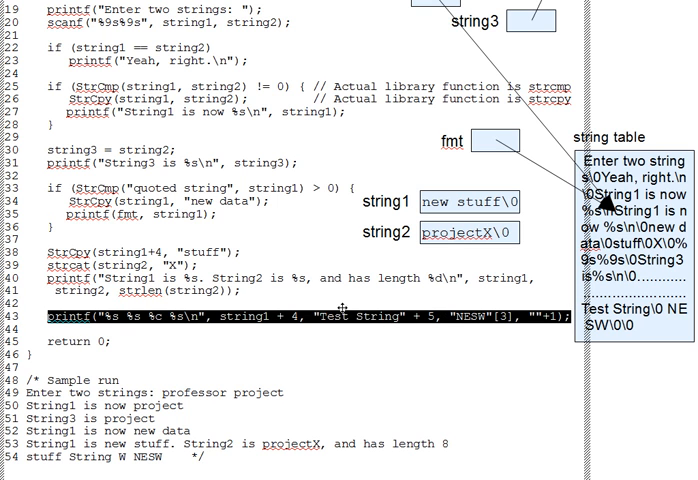
mouse_move(176, 336)
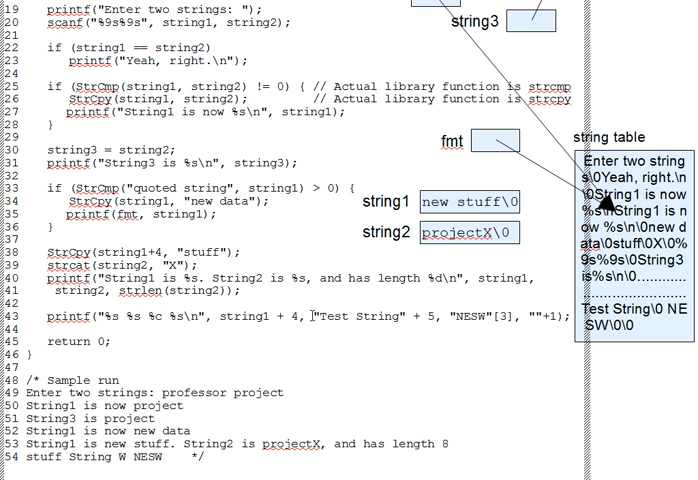
double_click(362, 322)
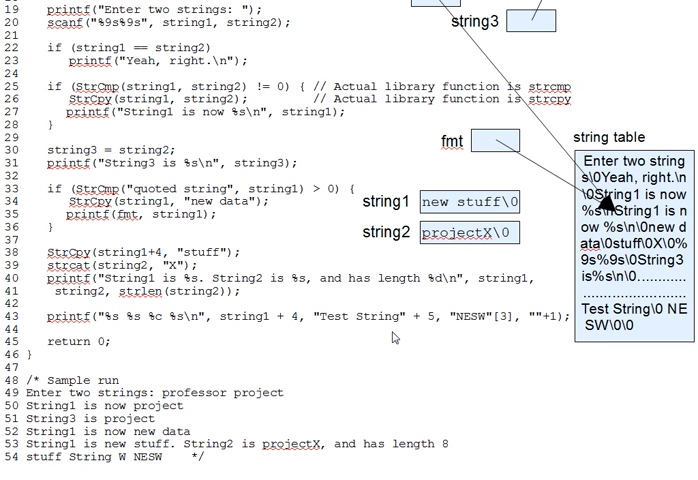
mouse_move(392, 336)
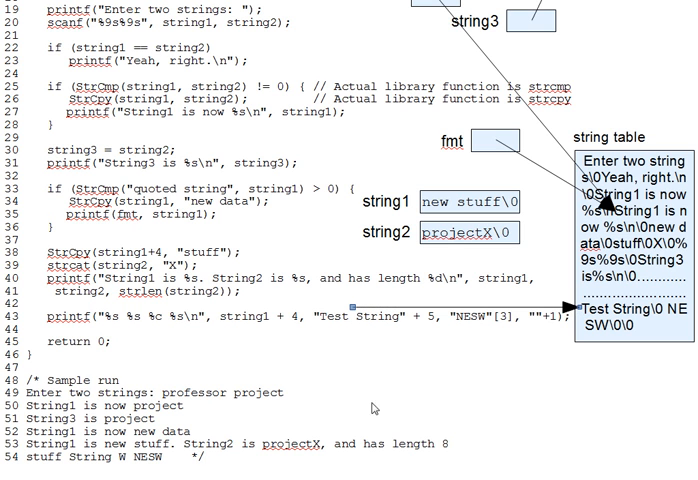
mouse_move(374, 408)
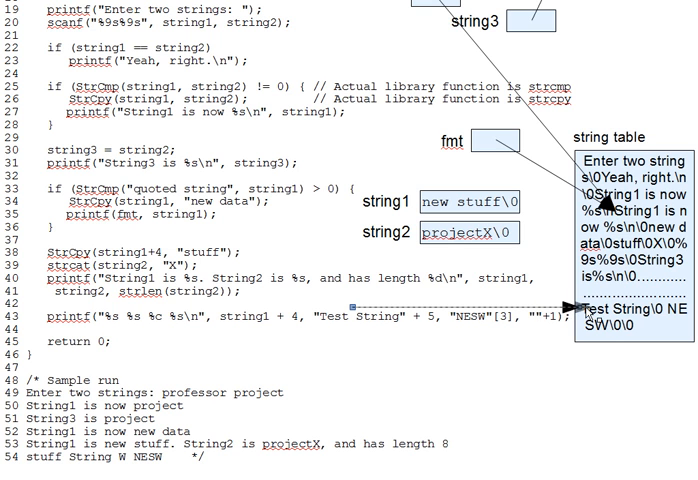
mouse_move(500, 348)
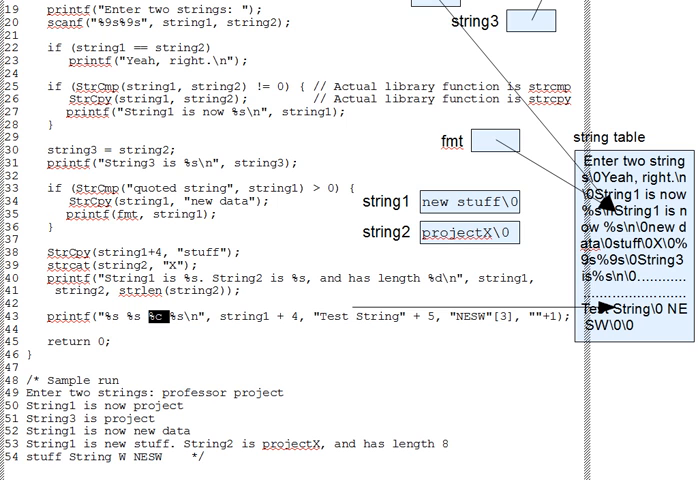
mouse_move(358, 370)
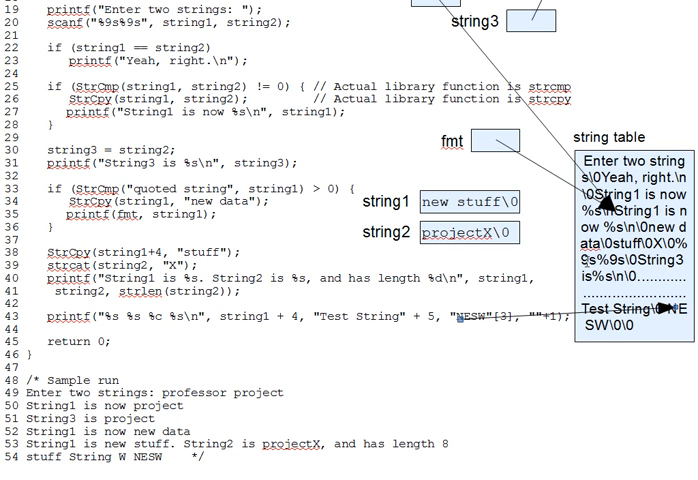
mouse_move(612, 352)
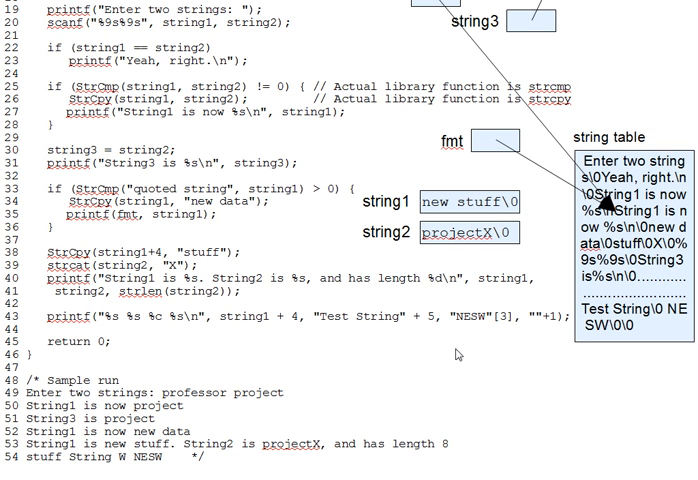
mouse_move(444, 348)
text(????)
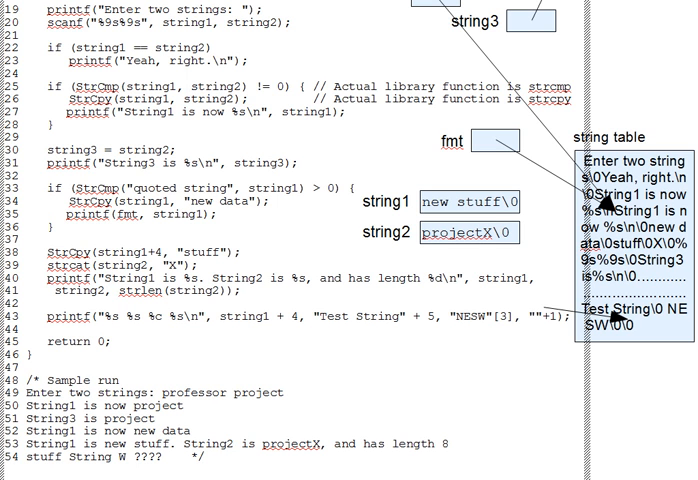
mouse_move(244, 316)
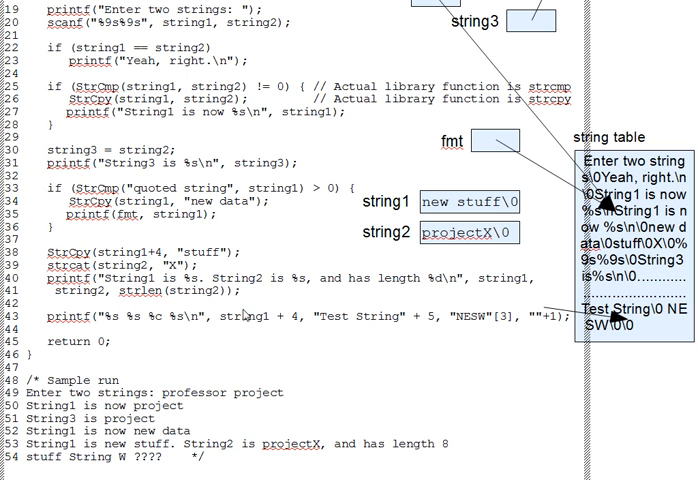